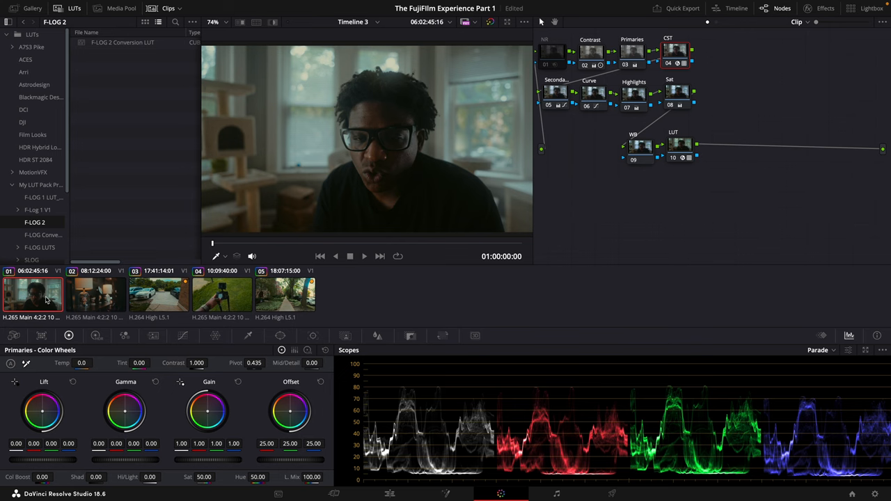
# Review clips 01–04 (lamp, driveway, hand with camera), scrubbing the driveway clip
pyautogui.click(96, 293)
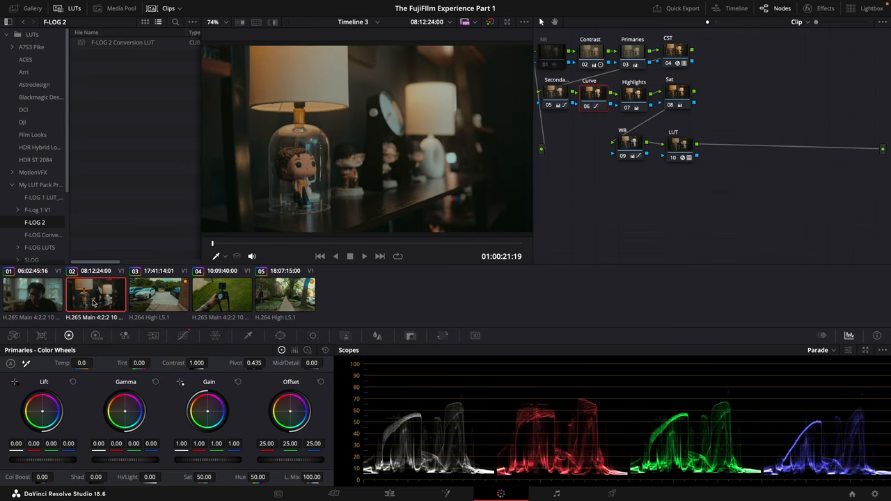
pyautogui.moveTo(174, 299)
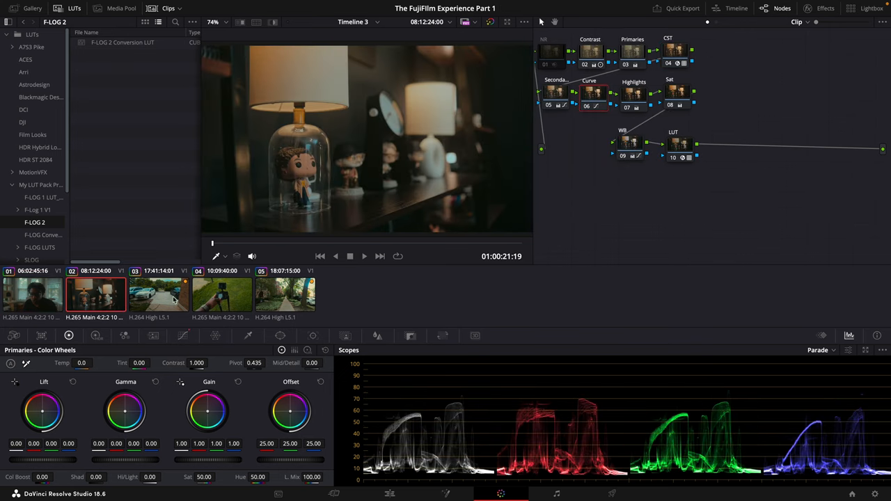
pyautogui.click(159, 293)
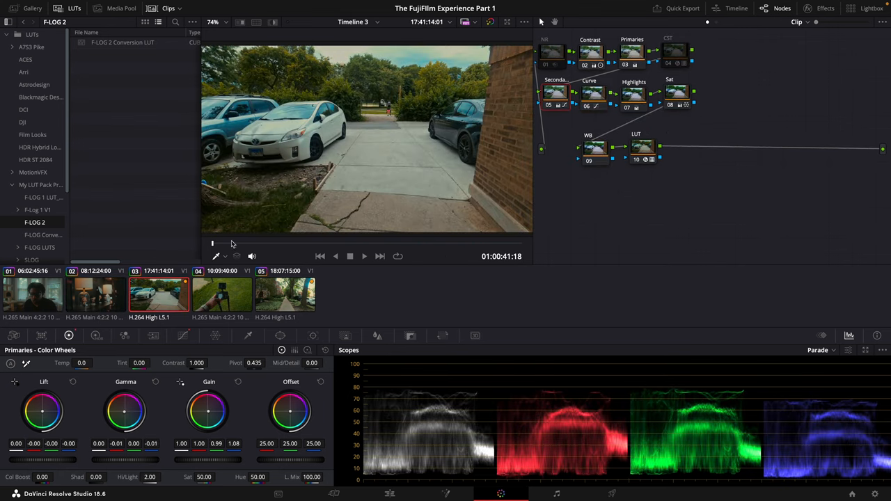
pyautogui.moveTo(213, 243); pyautogui.dragTo(414, 243)
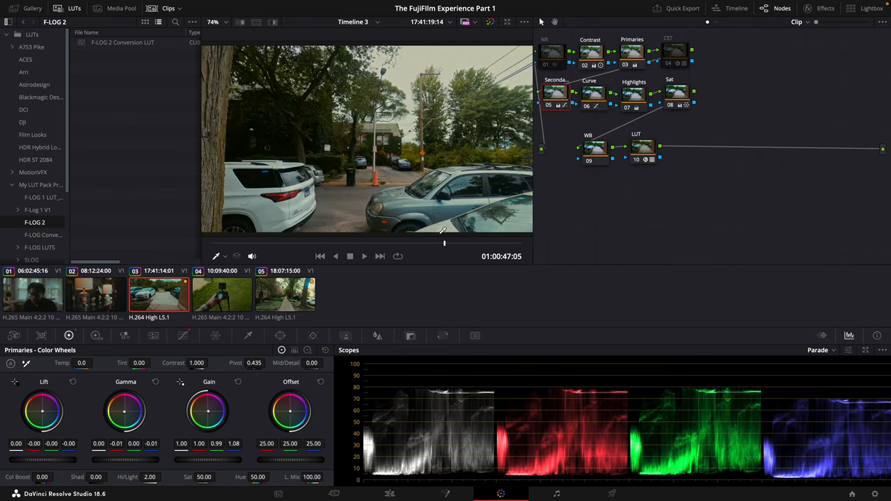
pyautogui.click(222, 295)
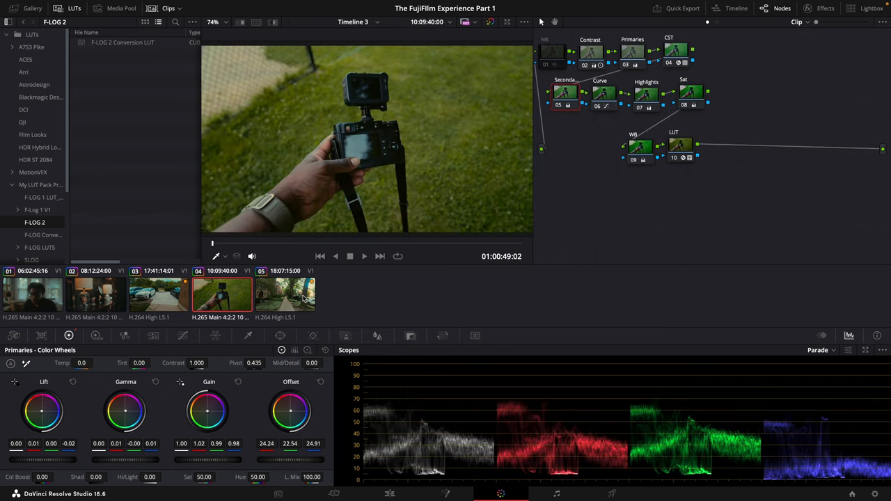
pyautogui.click(285, 293)
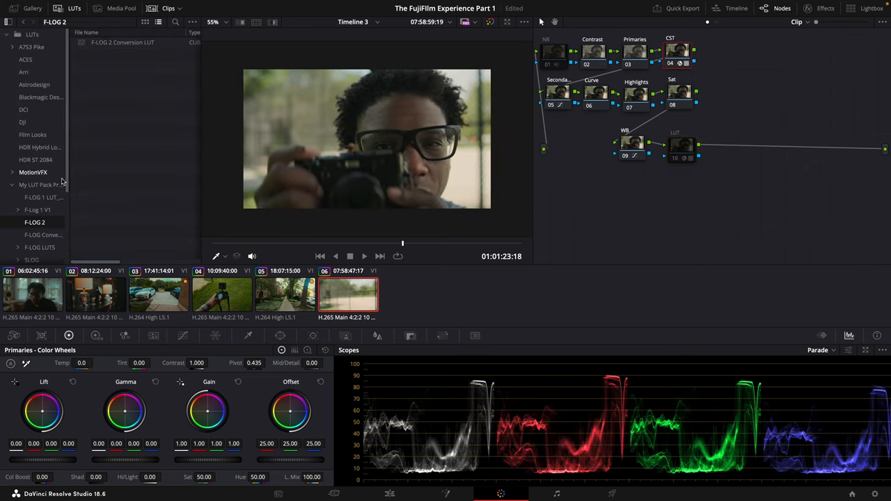
# Browse the LUT folders and select the portrait clip's WB node
pyautogui.click(122, 43)
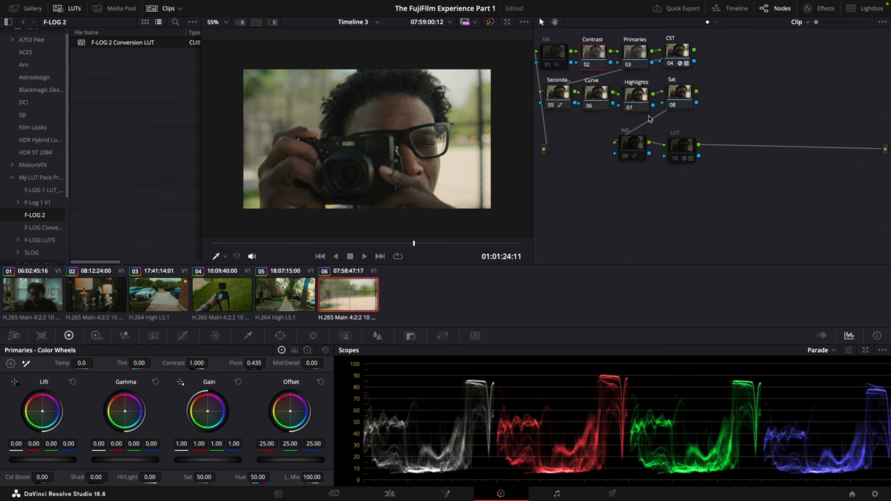
pyautogui.click(631, 144)
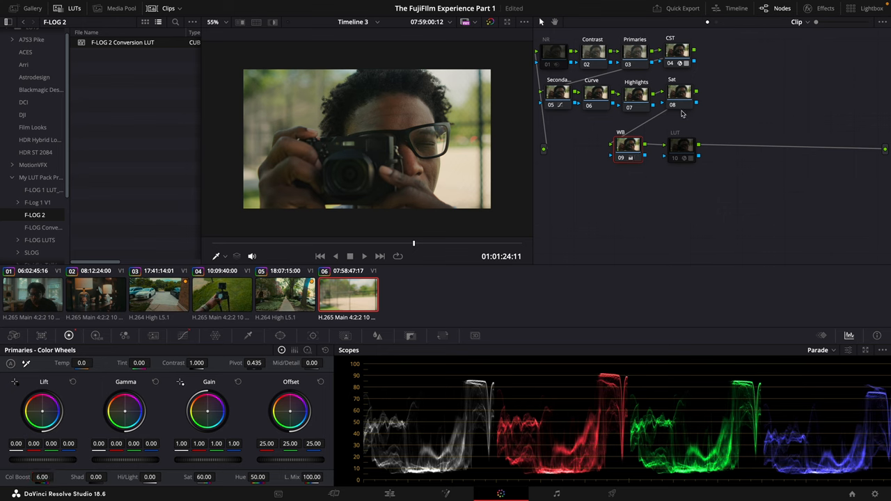
# Select the Curve node and add a control point to its custom curve
pyautogui.click(678, 94)
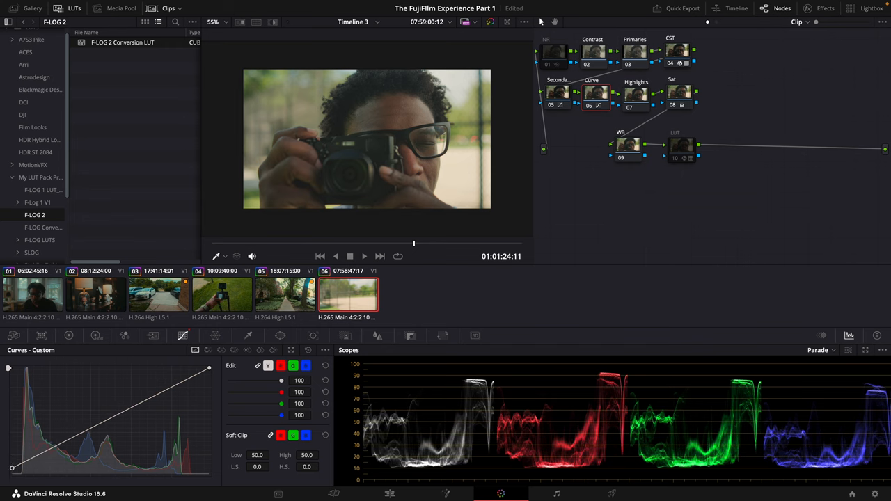
pyautogui.click(209, 368)
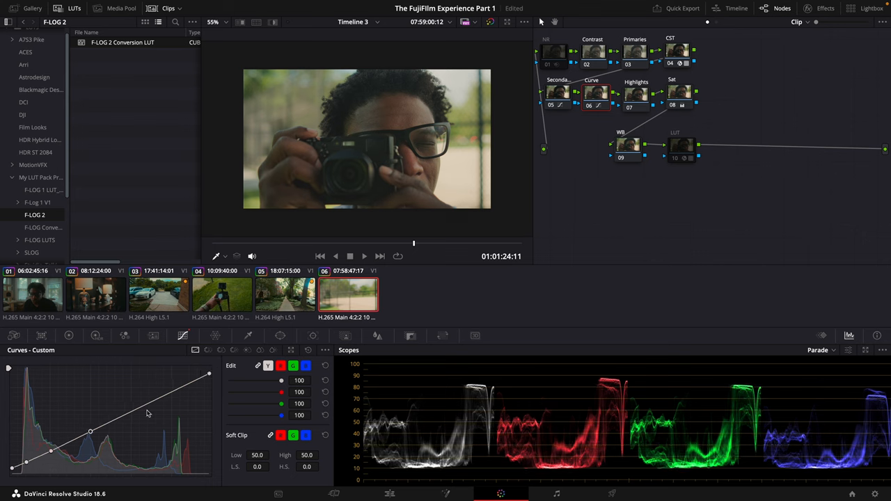
# Raise highlights and pull the shadow point down into an S-curve, then lift shadows
pyautogui.moveTo(90, 432); pyautogui.dragTo(172, 391)
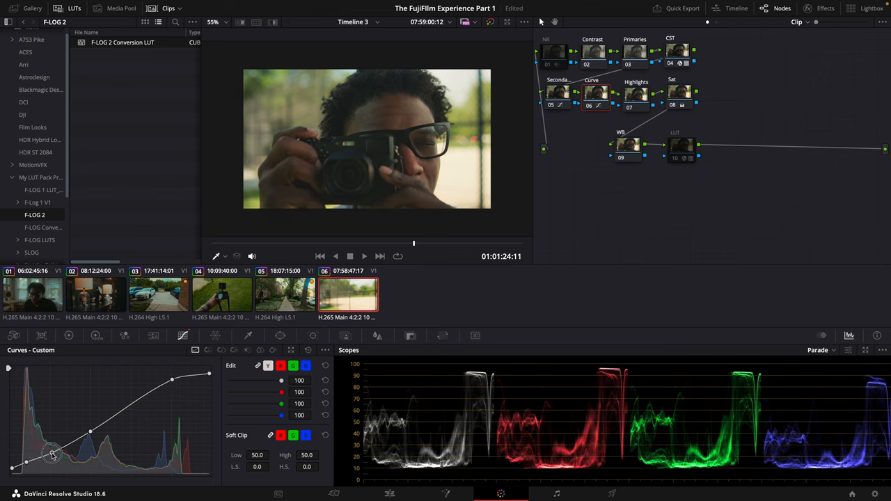
pyautogui.moveTo(54, 452); pyautogui.dragTo(50, 455)
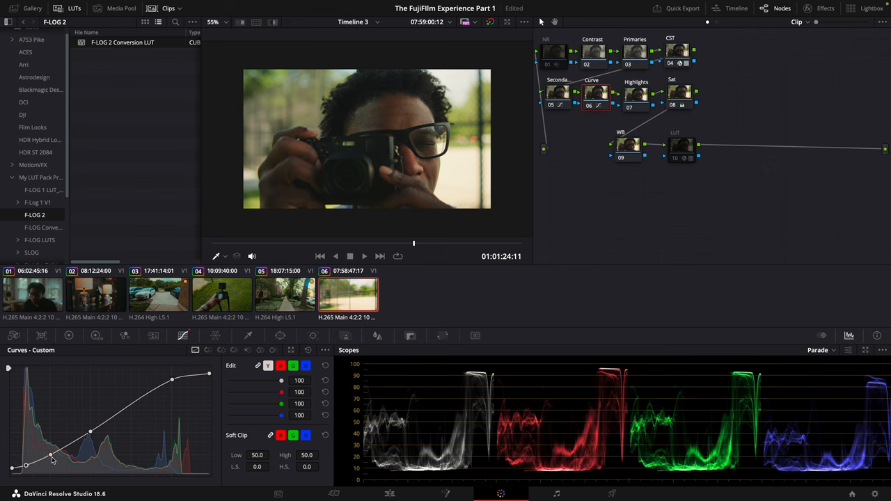
pyautogui.moveTo(52, 461); pyautogui.dragTo(52, 458)
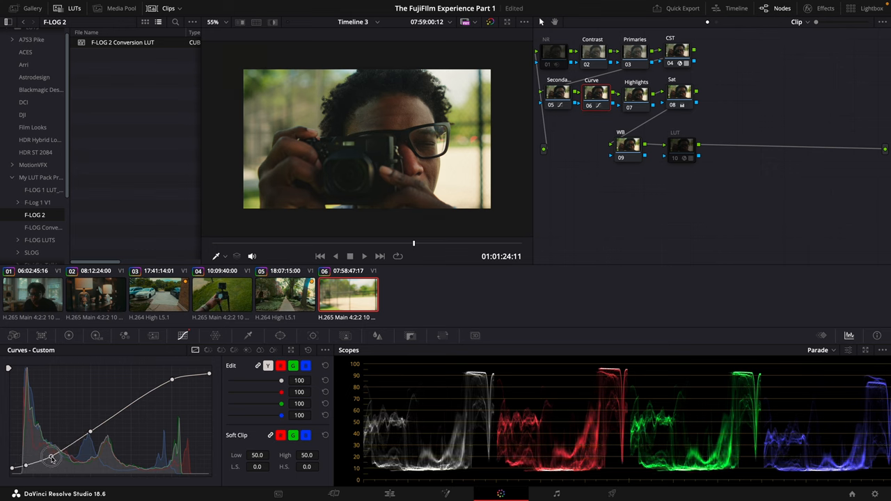
pyautogui.moveTo(52, 456); pyautogui.dragTo(26, 466)
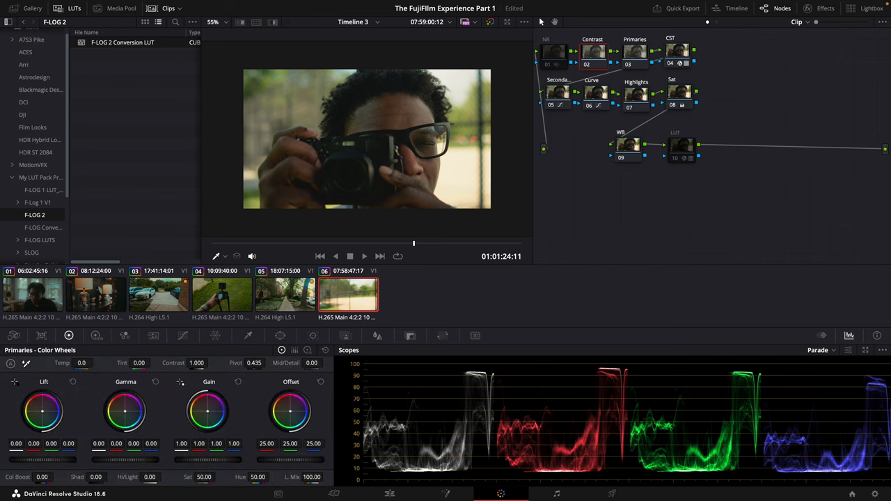
pyautogui.moveTo(95, 476); pyautogui.dragTo(110, 476)
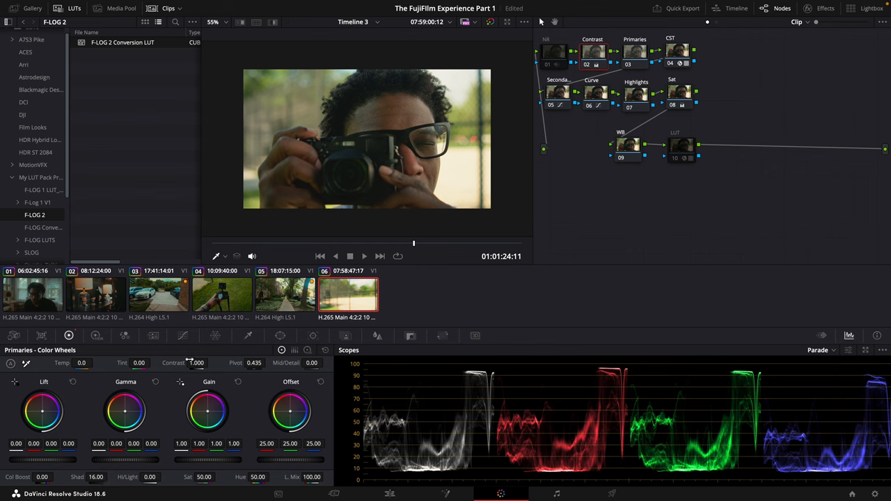
# Raise the portrait clip's contrast to about 1.08 and open the Primaries node
pyautogui.moveTo(188, 362); pyautogui.dragTo(205, 362)
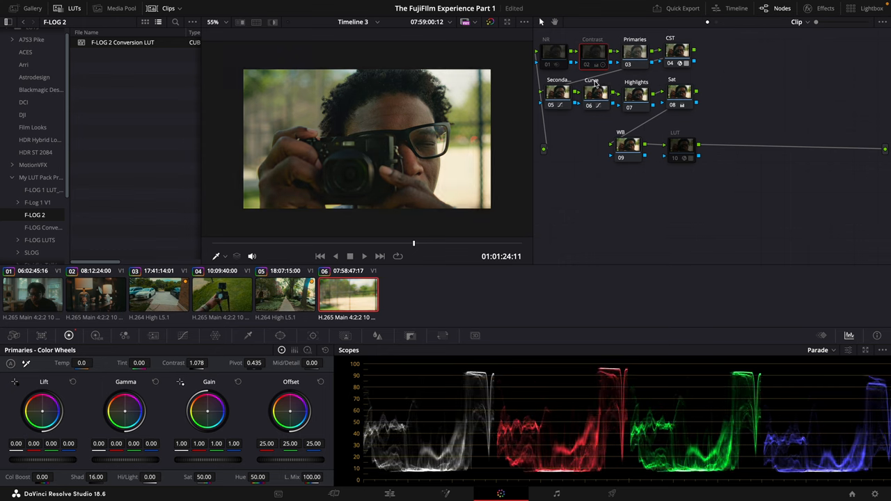
pyautogui.click(593, 50)
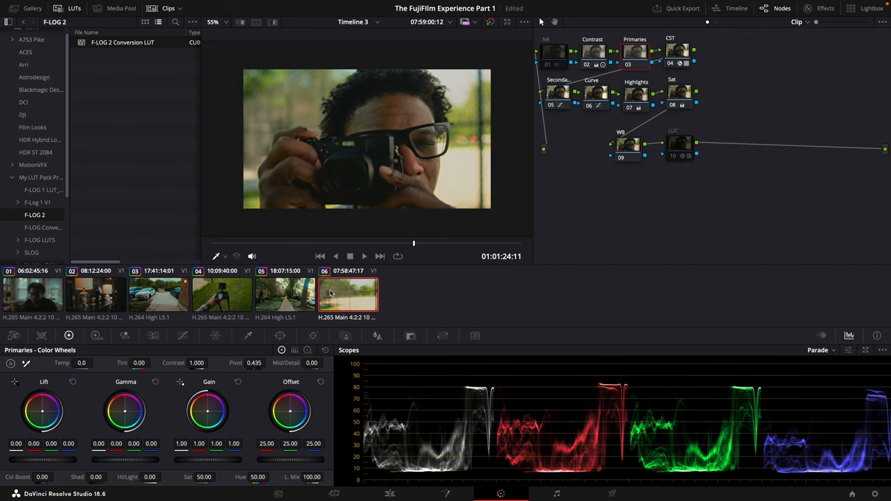
pyautogui.moveTo(572, 121)
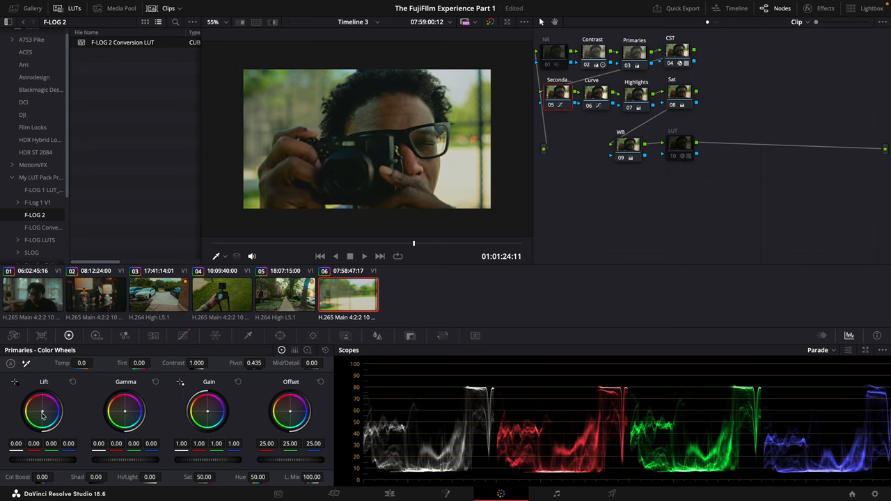
# Drag the Contrast node's values to contrast 1.118 and shadows 34
pyautogui.moveTo(43, 410); pyautogui.dragTo(125, 411)
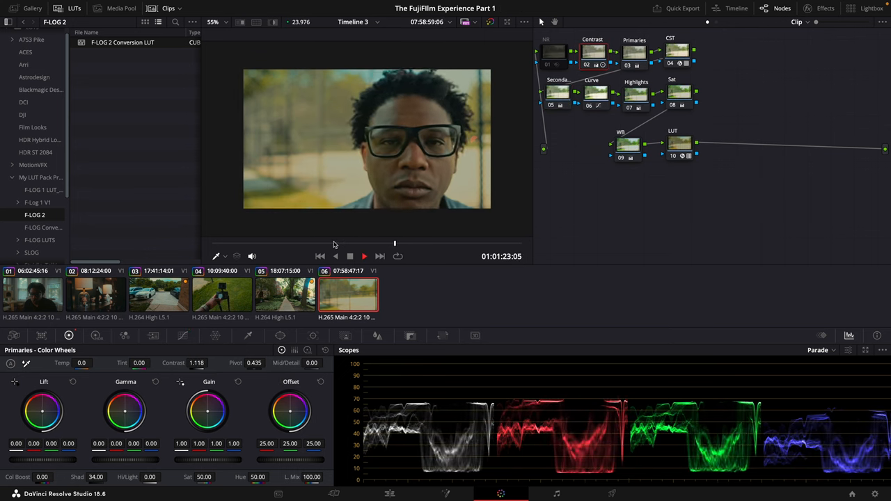
# Close the LUTs panel and select the WB node of clip 01
pyautogui.click(364, 256)
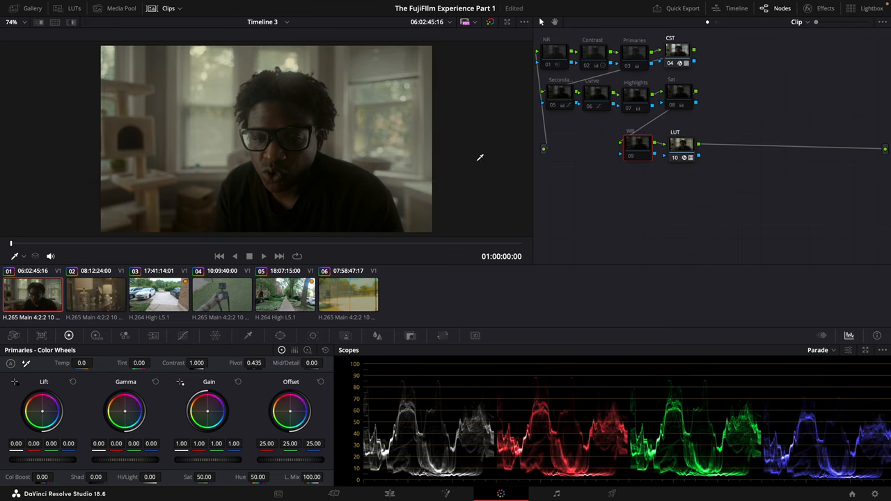
pyautogui.moveTo(640, 43)
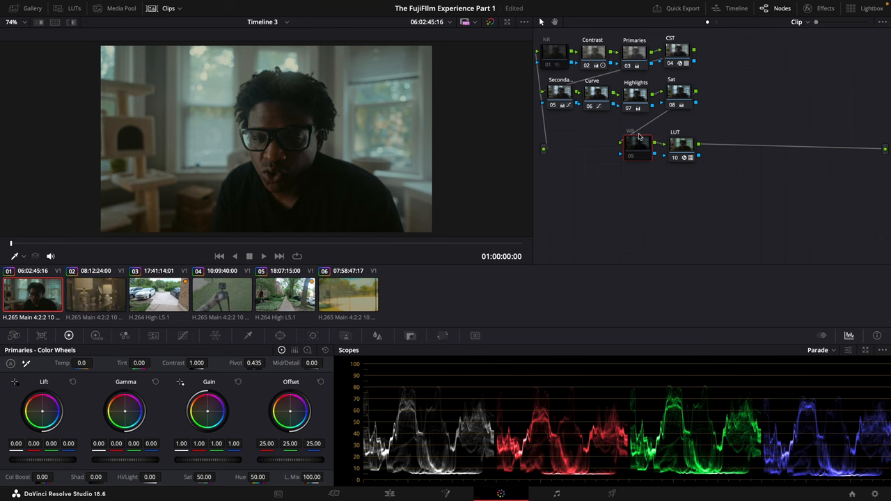
pyautogui.click(638, 143)
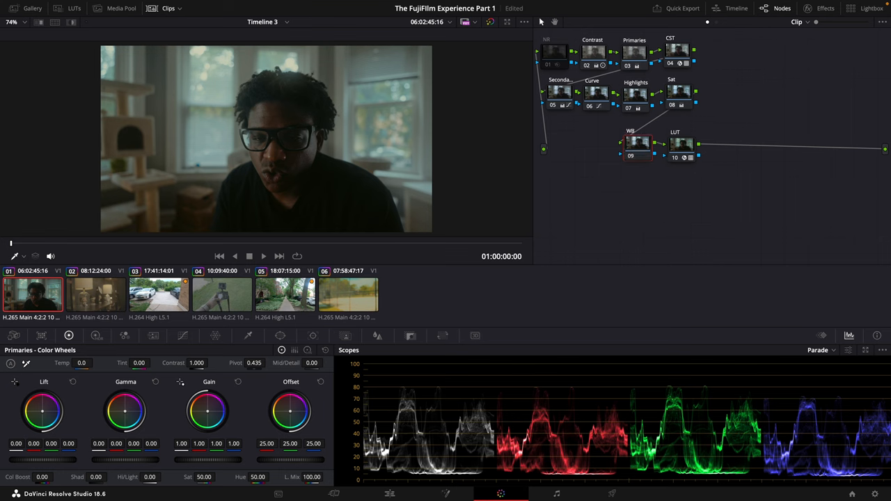
pyautogui.moveTo(627, 226)
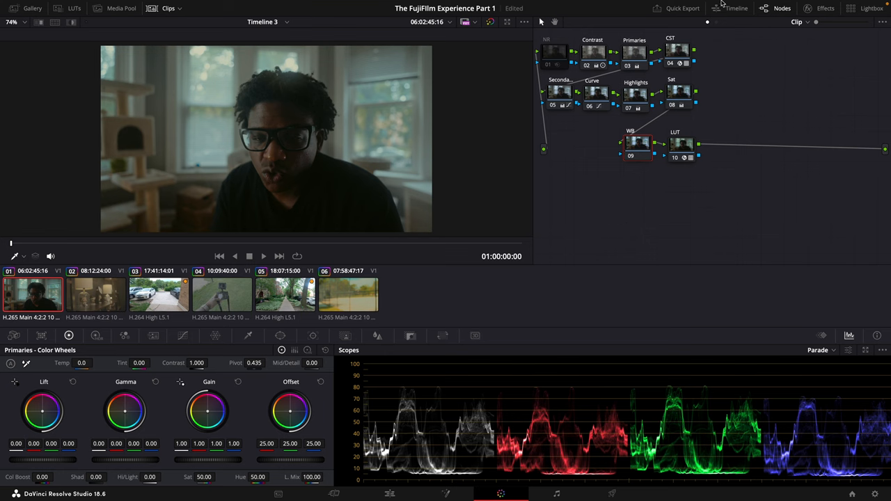
# Select the lamp shot's LUT node, then bring up the driveway clip
pyautogui.click(95, 294)
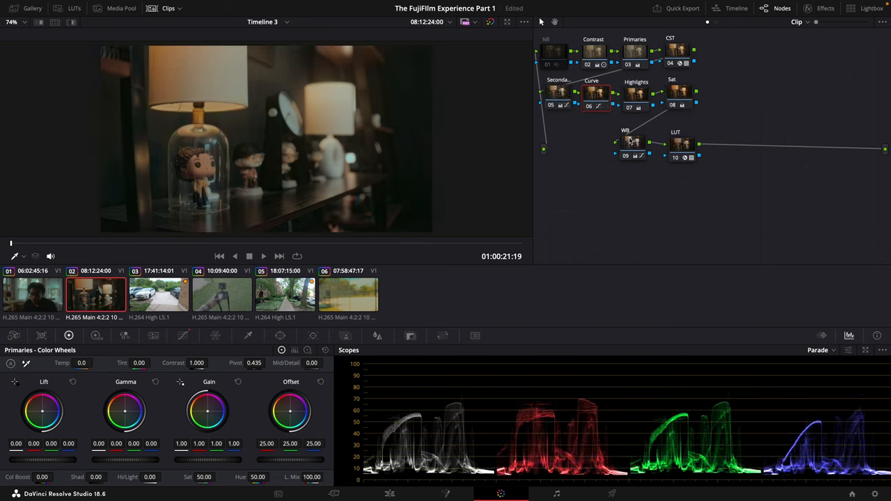
pyautogui.click(675, 144)
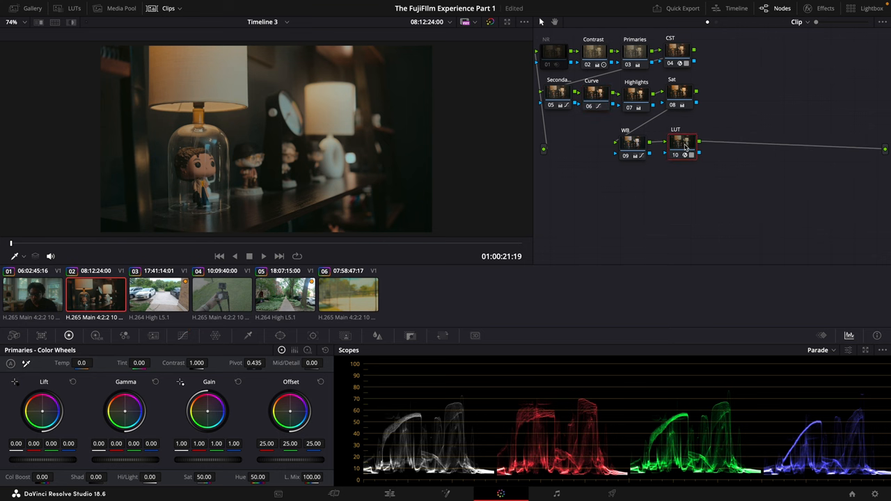
pyautogui.click(158, 294)
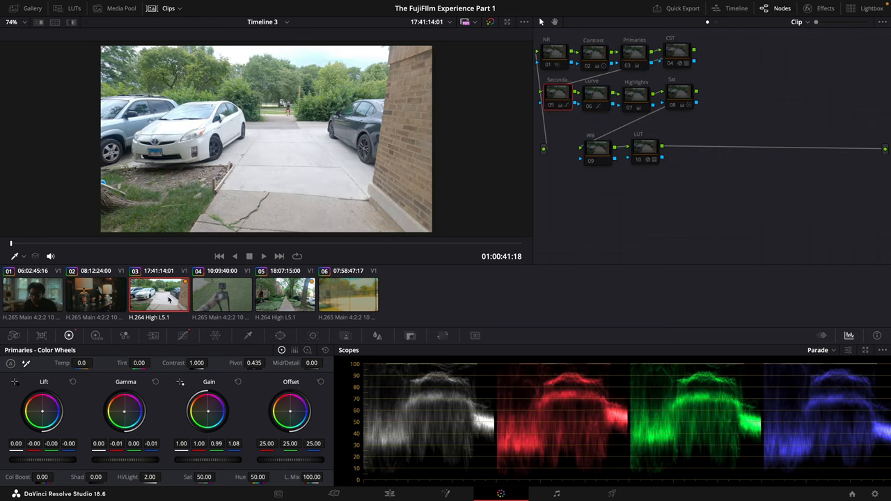
pyautogui.moveTo(67, 249)
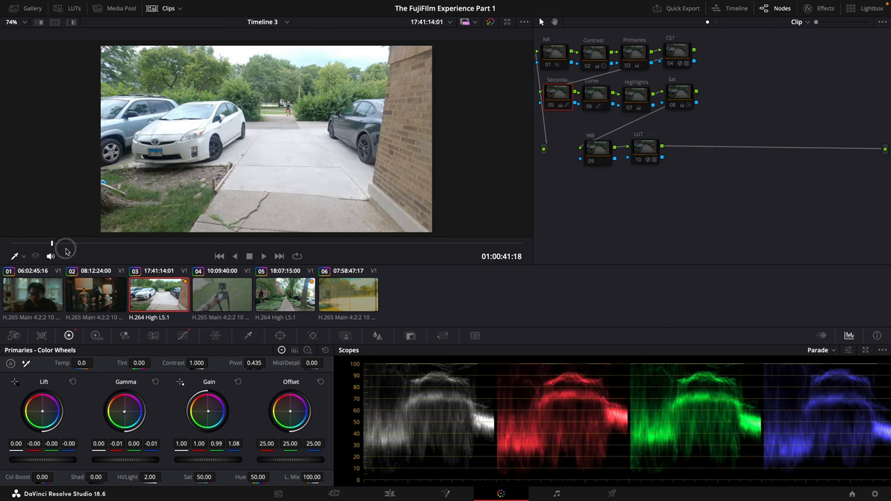
# Re-enable the driveway clip's LUT and the hand-held camera clip's CST node
pyautogui.moveTo(66, 242); pyautogui.dragTo(319, 243)
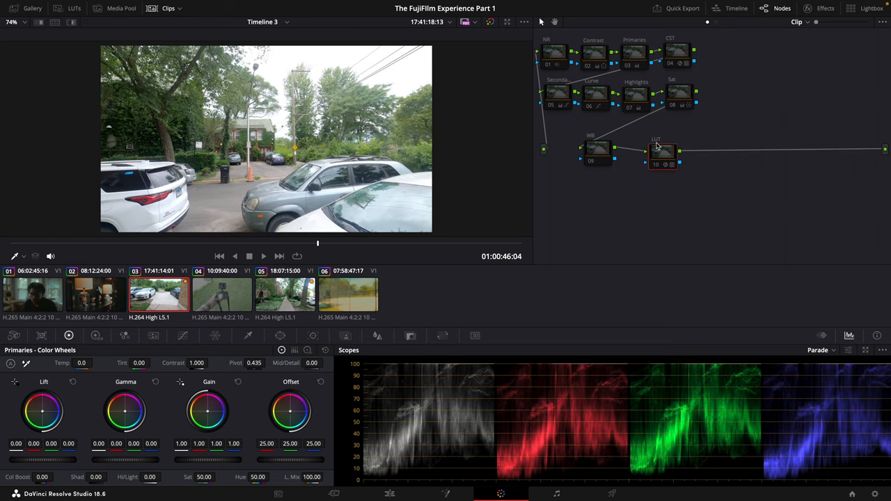
pyautogui.click(661, 152)
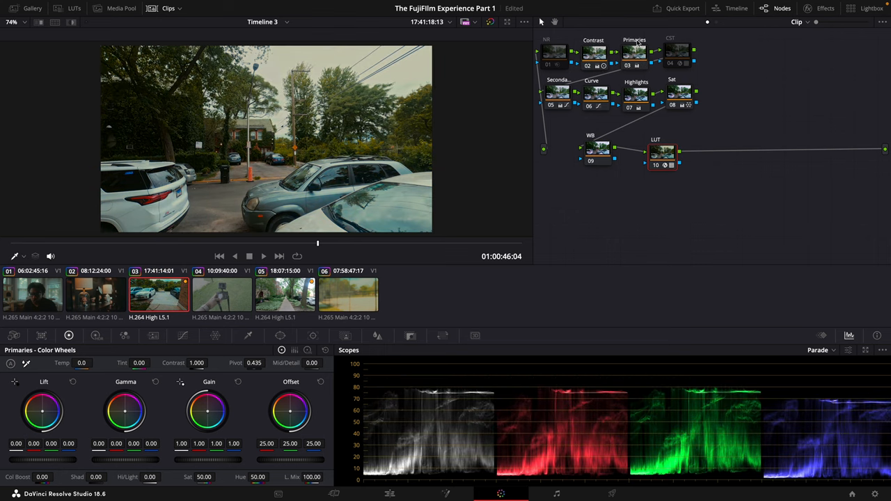
pyautogui.click(221, 292)
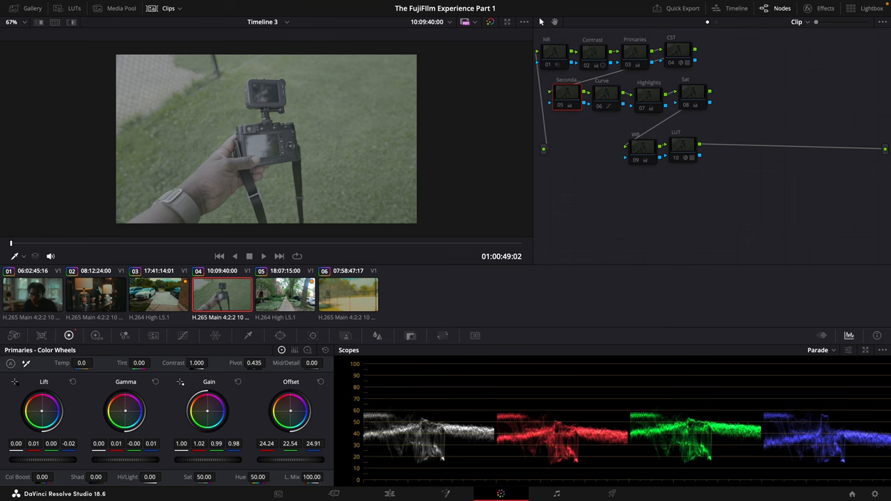
pyautogui.click(678, 50)
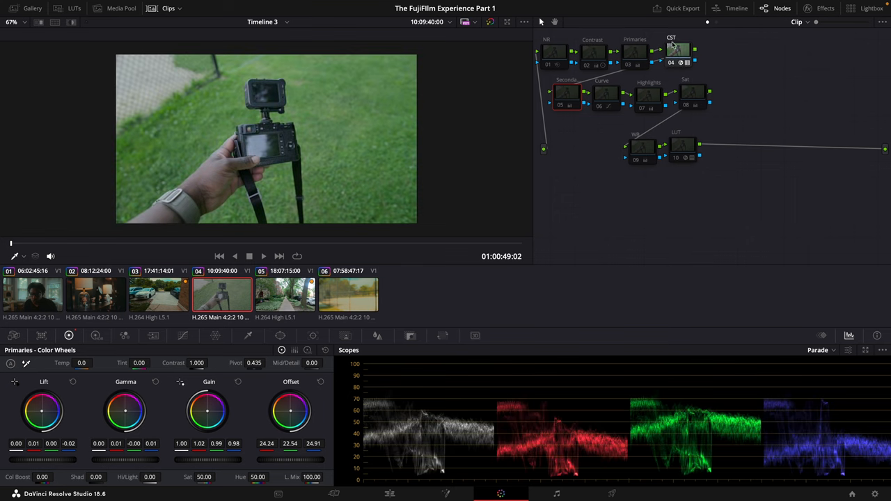